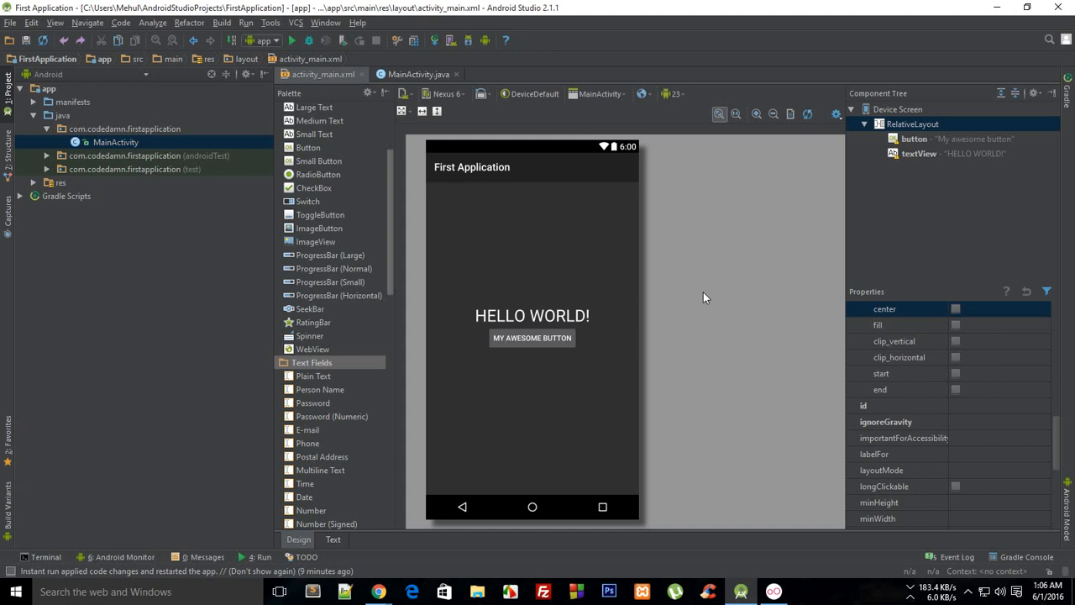
mouse_move(1038, 446)
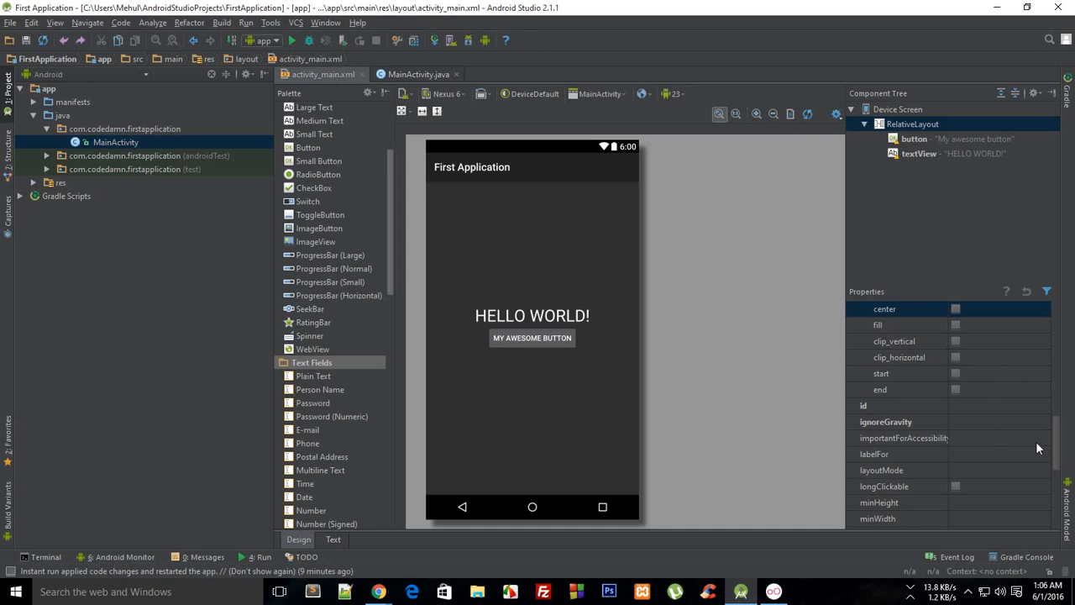
Step: Scroll the Properties panel down to the textSize property showing 32sp
scroll("down", 3)
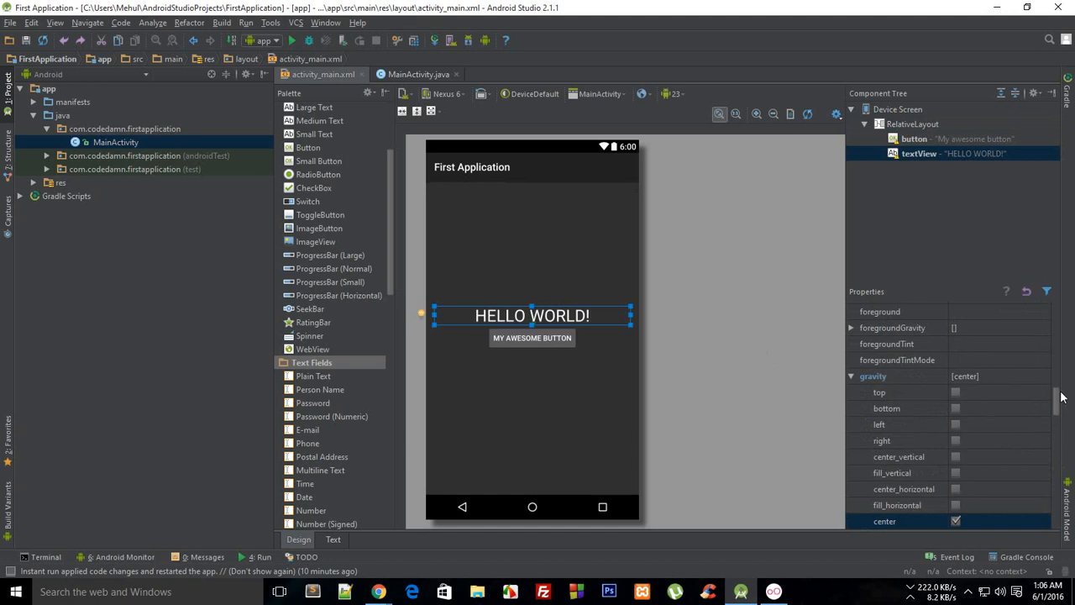
scroll("down", 3)
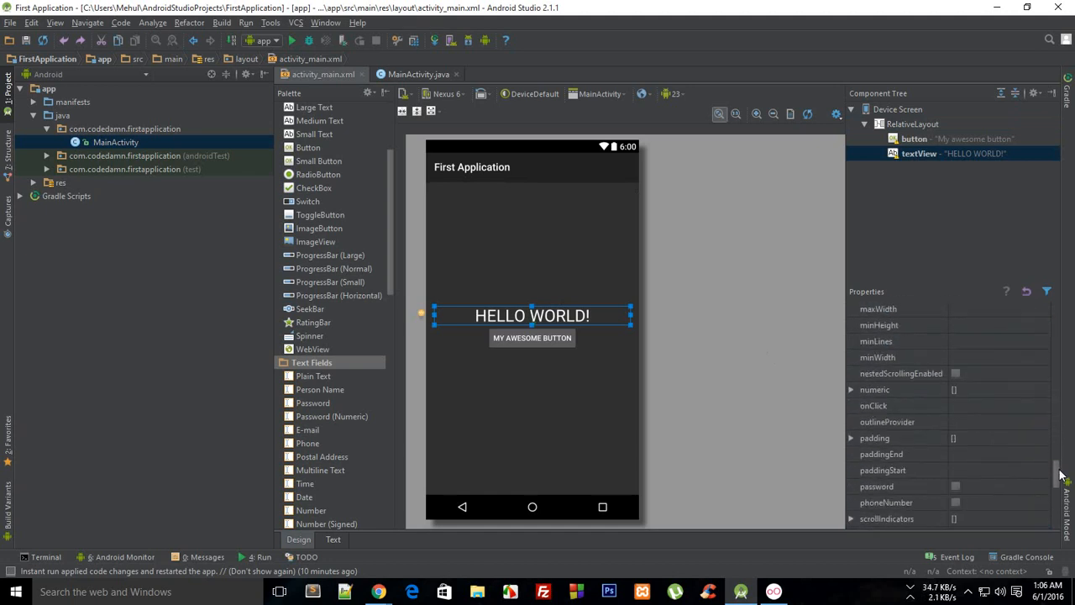
scroll("down", 3)
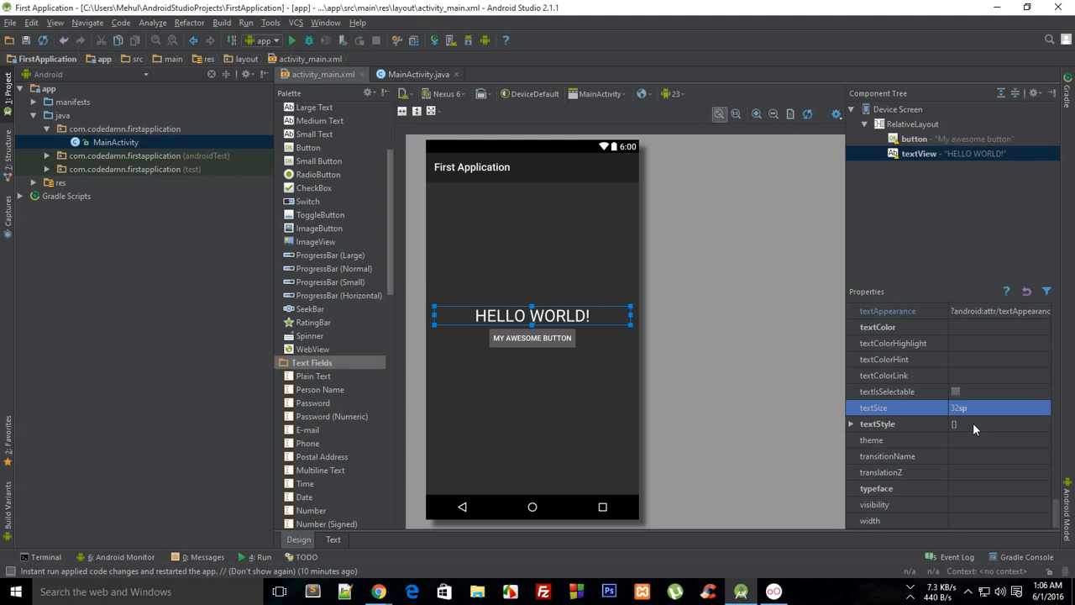
Step: Bring the Genymotion phone forward and swipe to the app drawer page with Settings
left_click(769, 591)
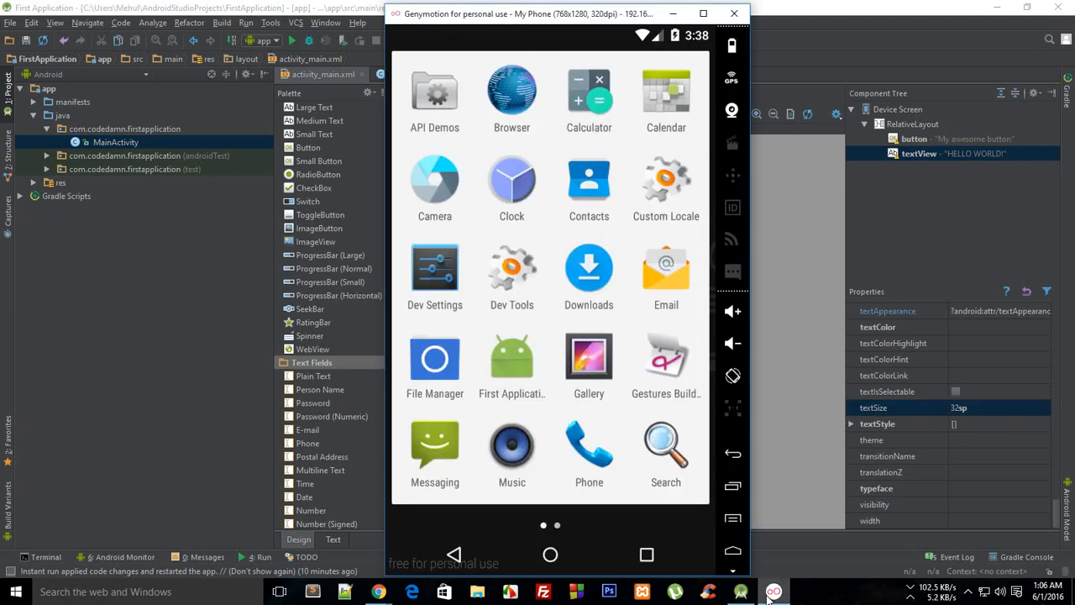
mouse_move(622, 112)
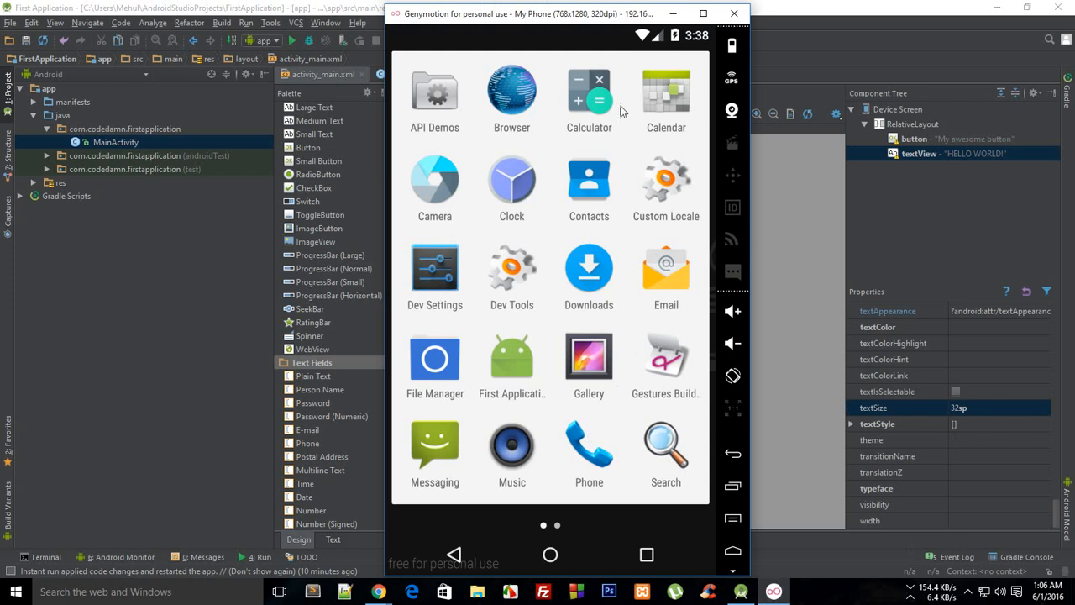
mouse_move(577, 228)
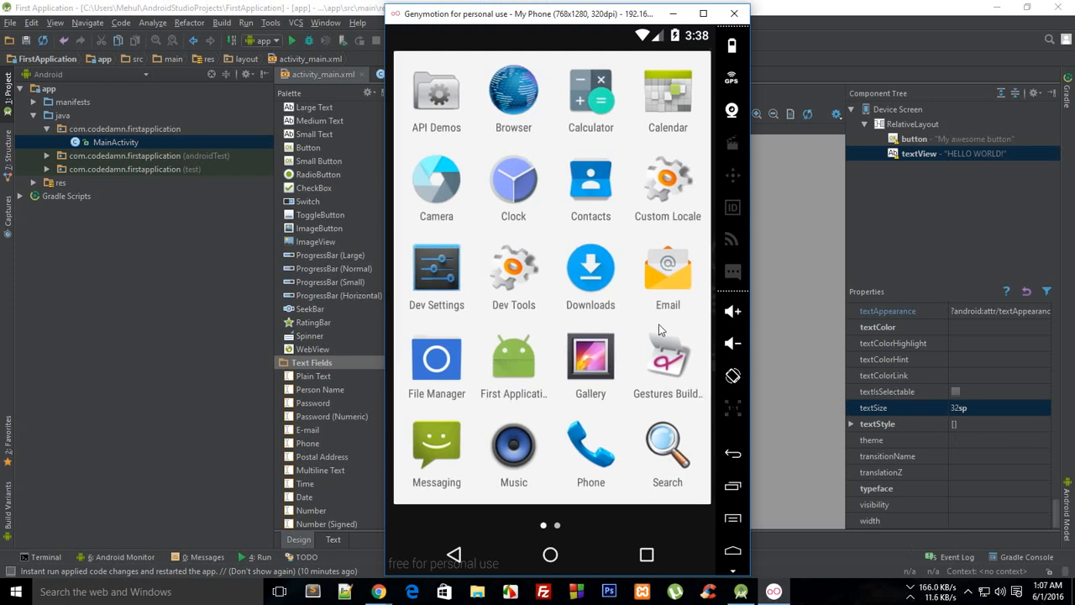
scroll("left", 3)
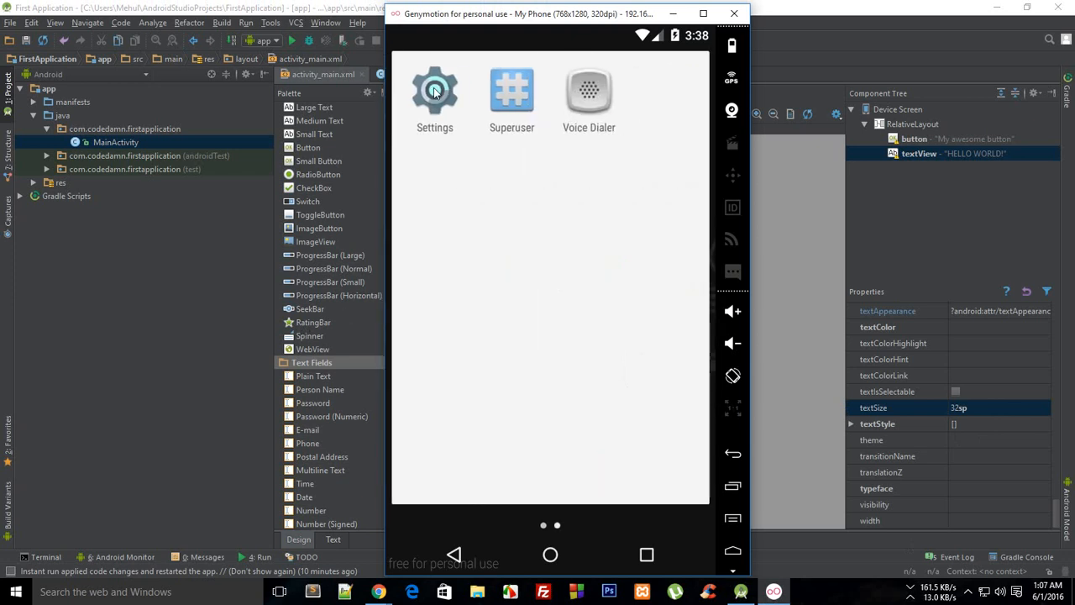
Step: Launch Settings on the phone and enter Accessibility under the System section
left_click(435, 90)
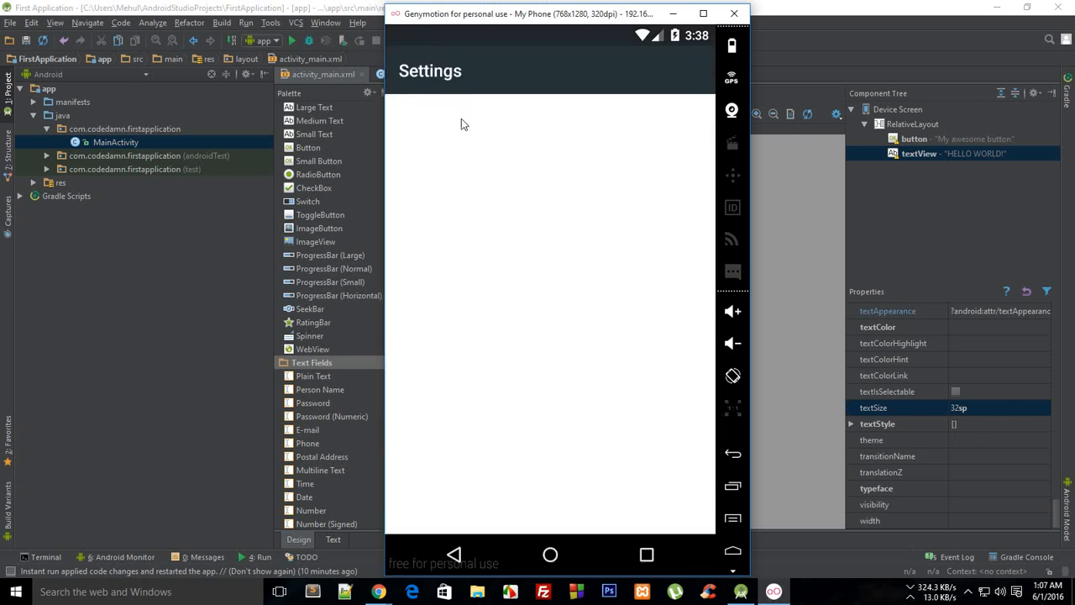
mouse_move(568, 445)
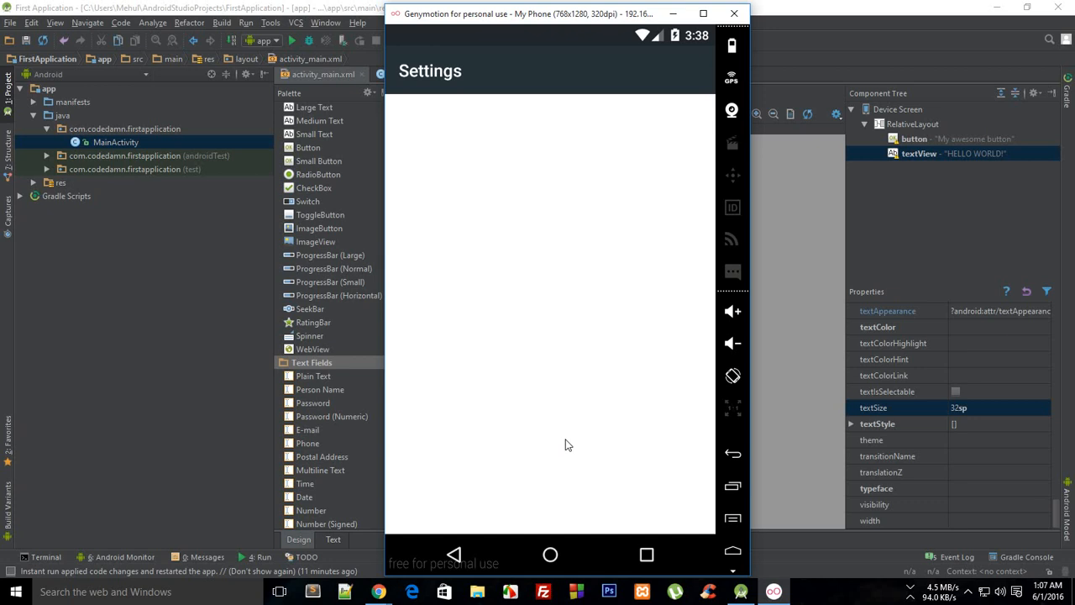
scroll("down", 3)
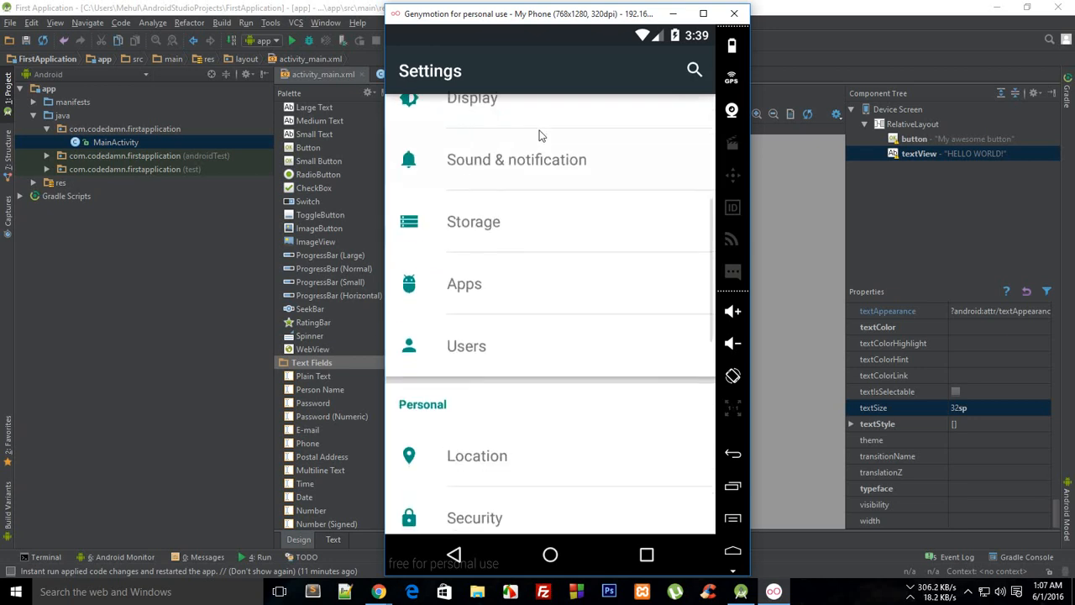
scroll("down", 3)
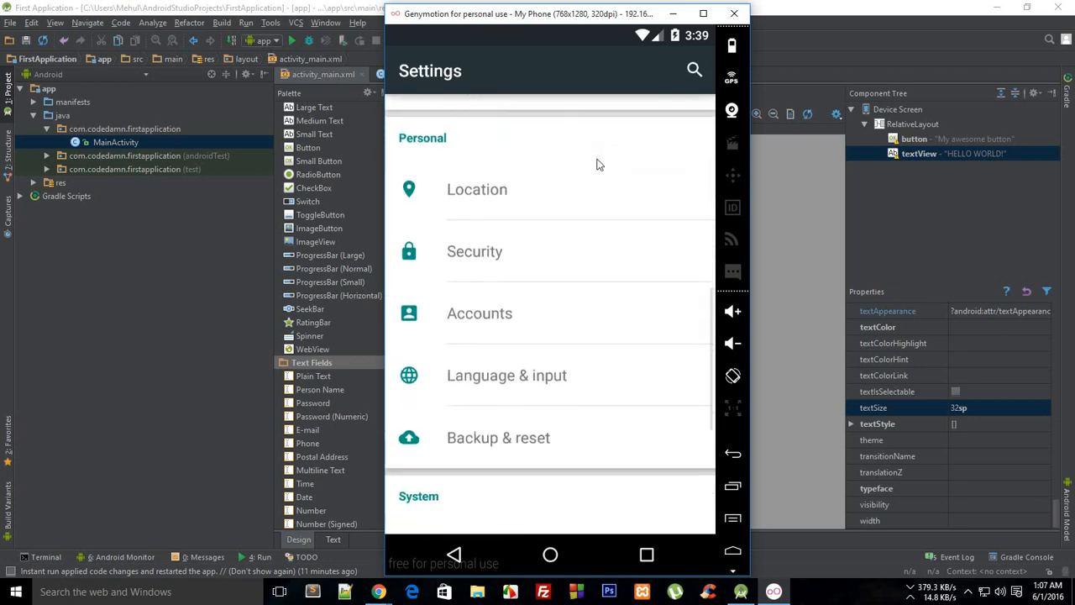
scroll("down", 3)
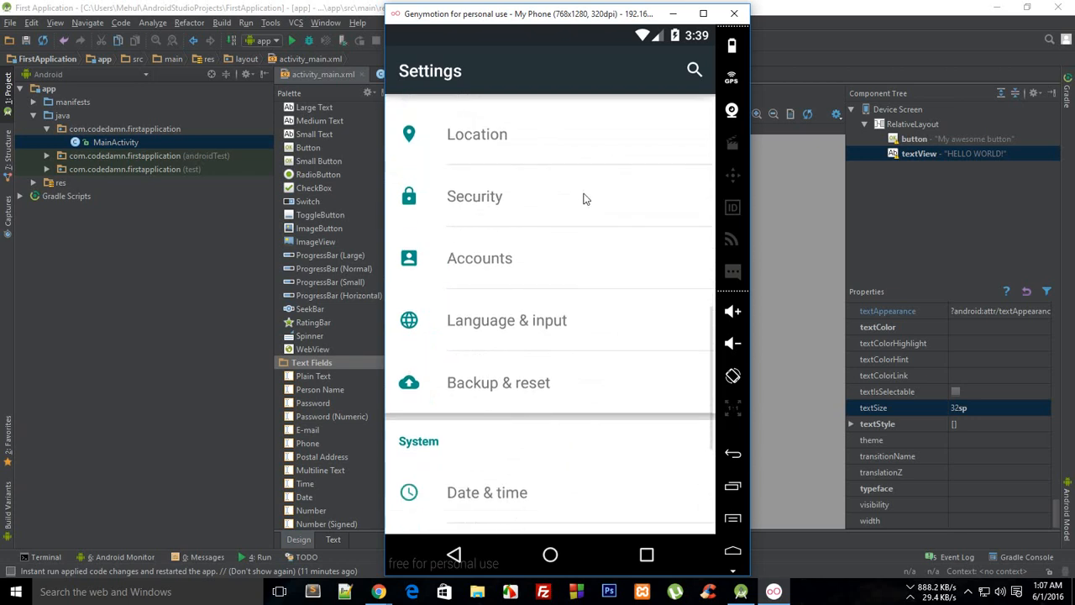
scroll("down", 3)
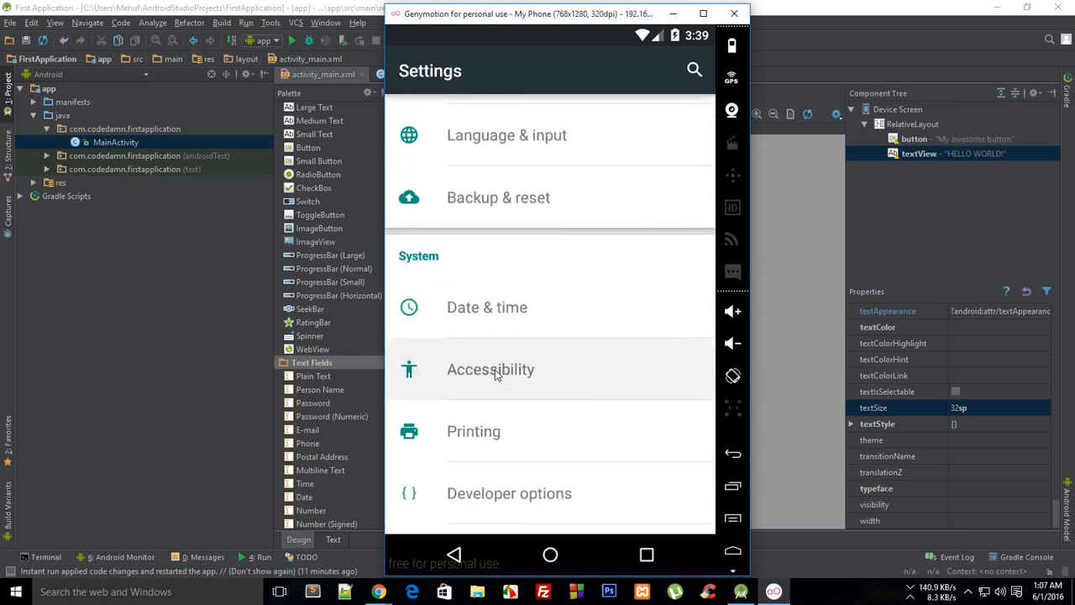
left_click(490, 370)
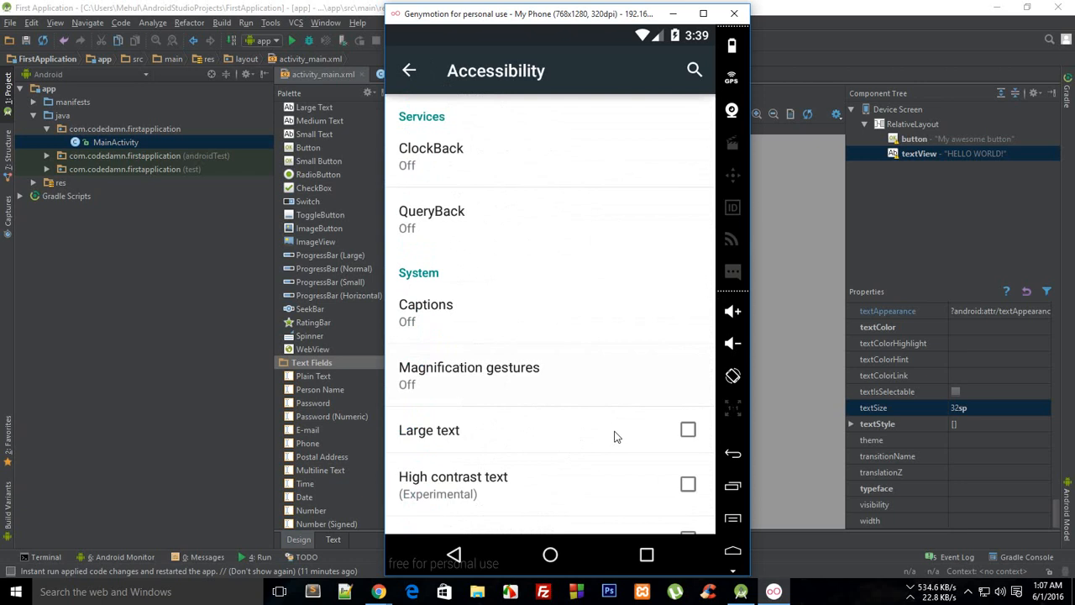
Step: Tick the Large text checkbox in Accessibility and return to Android Studio
left_click(688, 429)
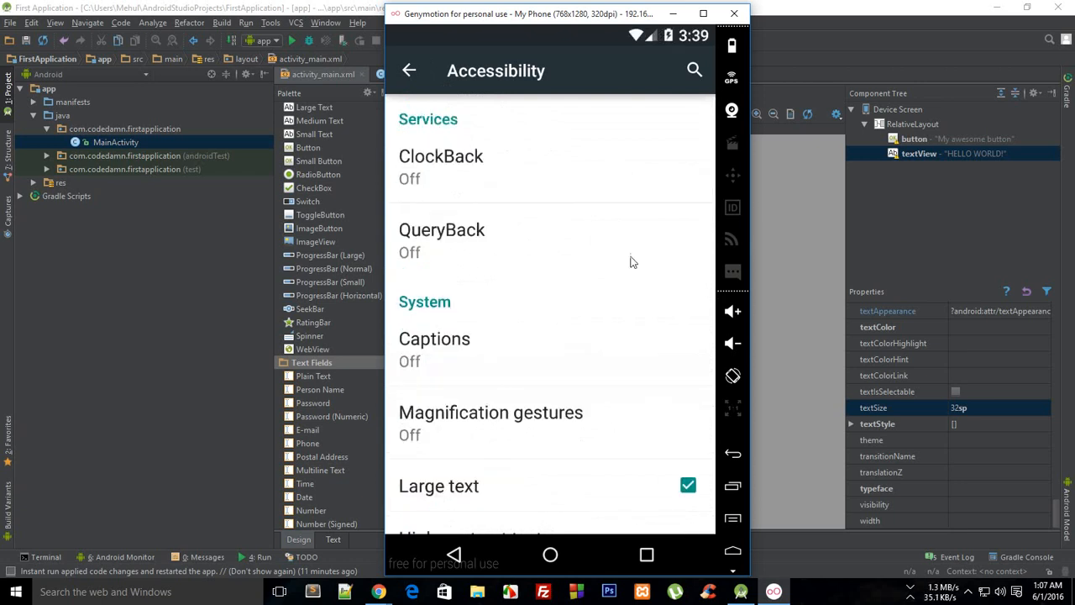
mouse_move(527, 277)
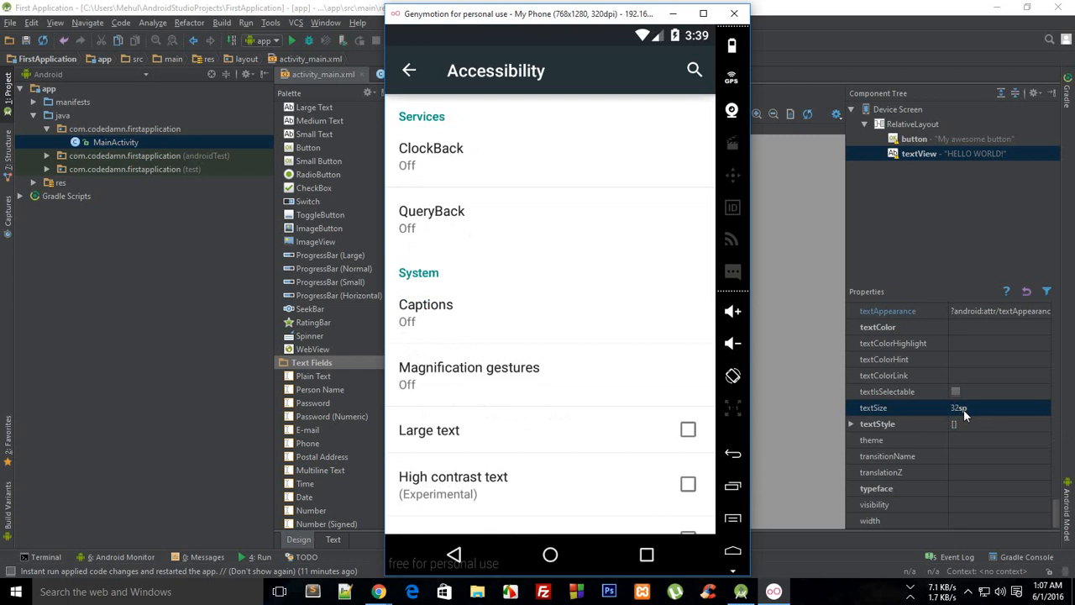
mouse_move(596, 432)
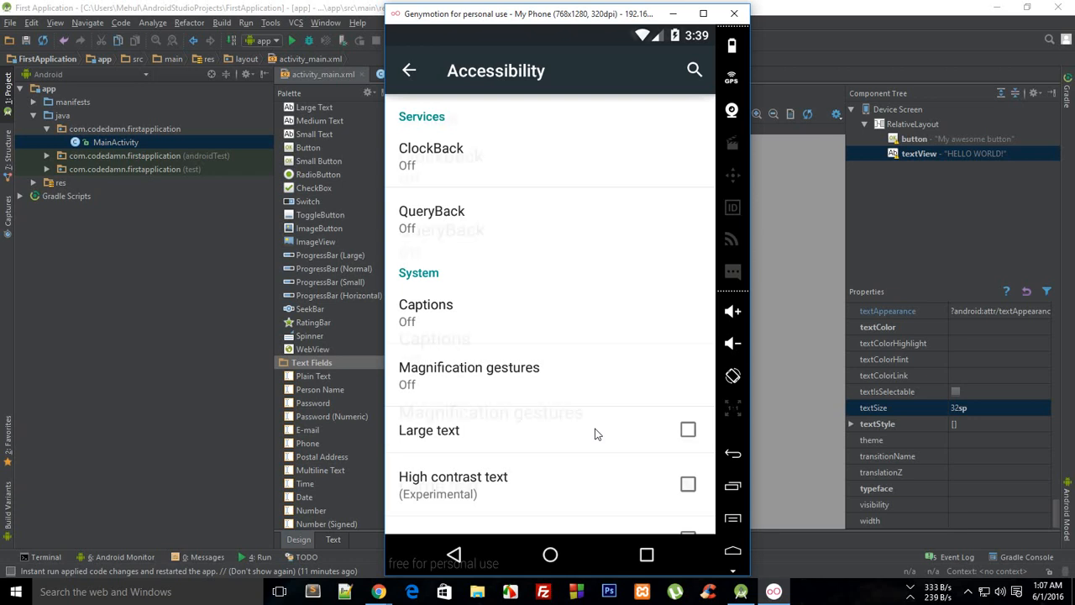
left_click(688, 430)
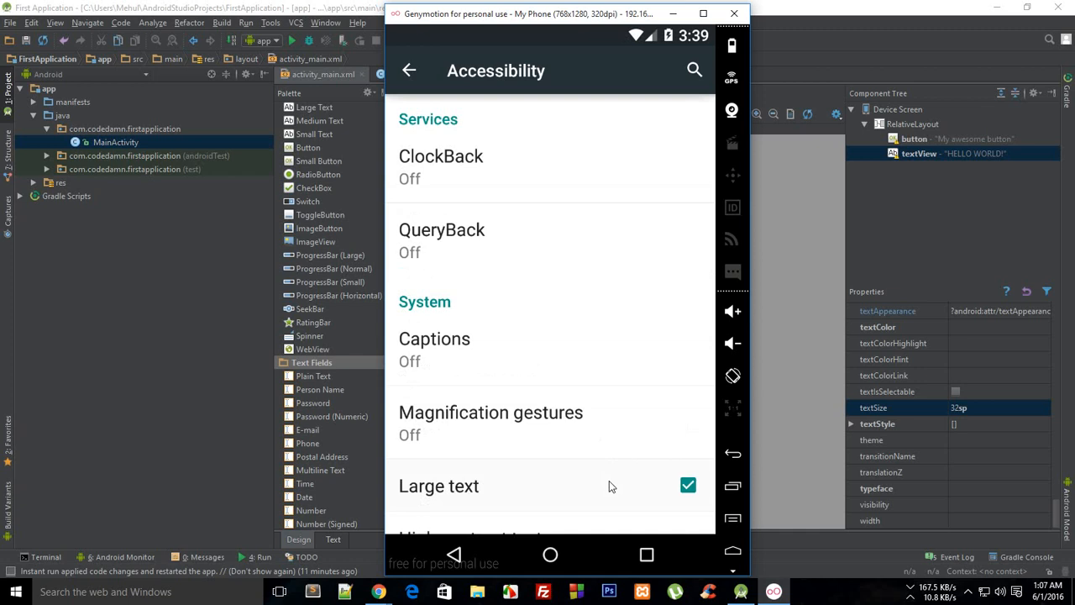
left_click(688, 484)
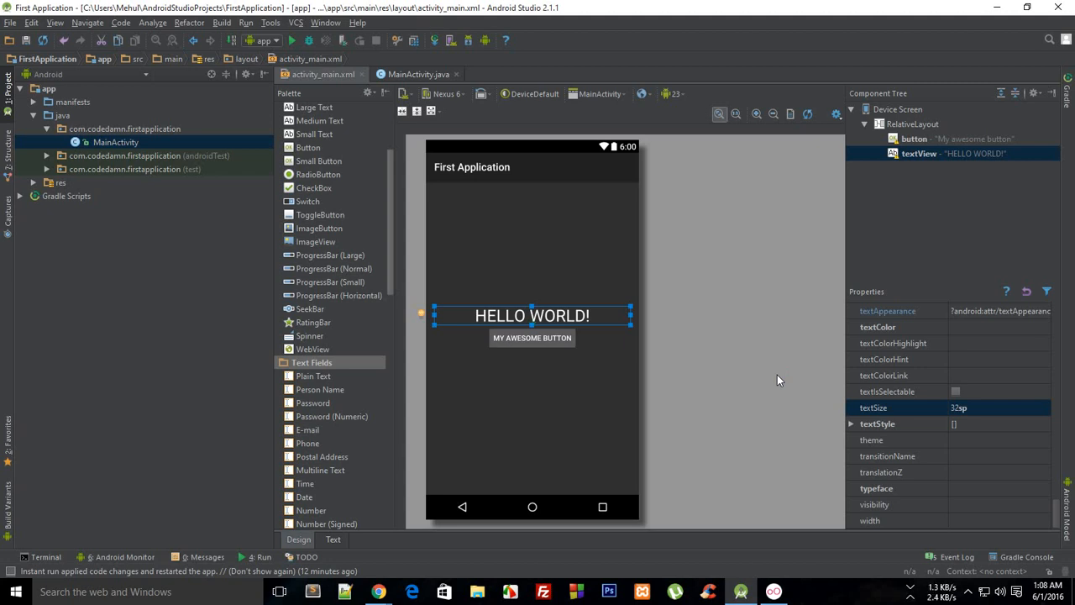
Step: Begin editing the HELLO WORLD! textSize value to try 32px
left_click(995, 407)
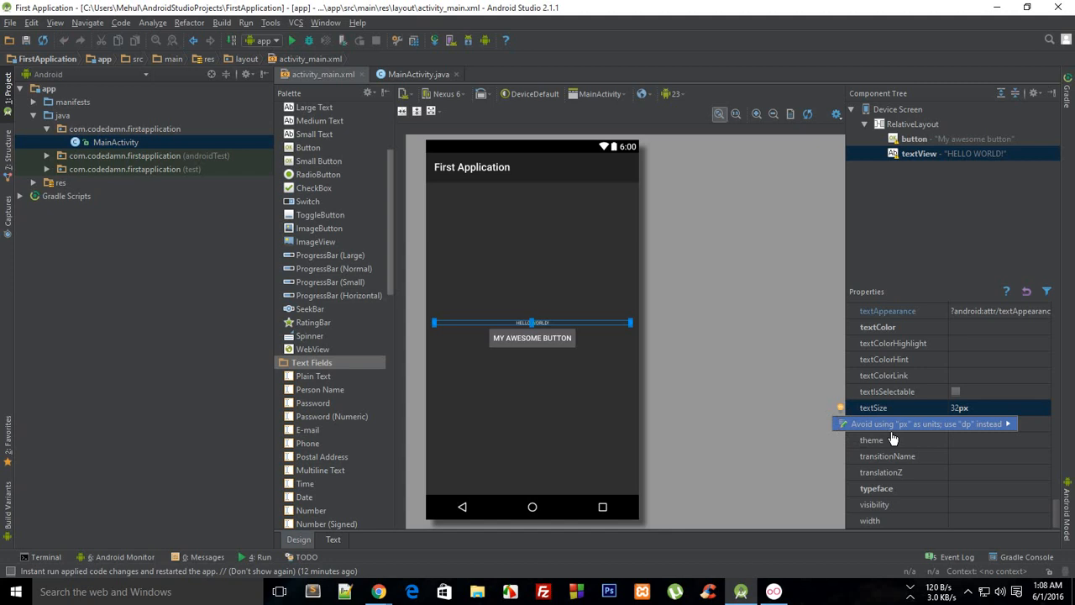
mouse_move(903, 436)
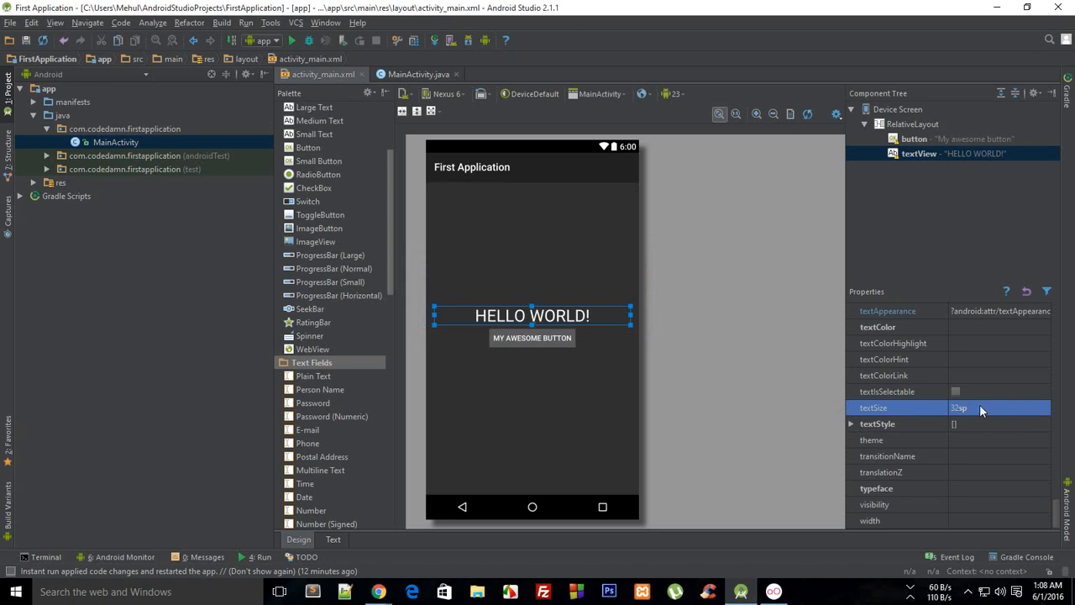
mouse_move(996, 407)
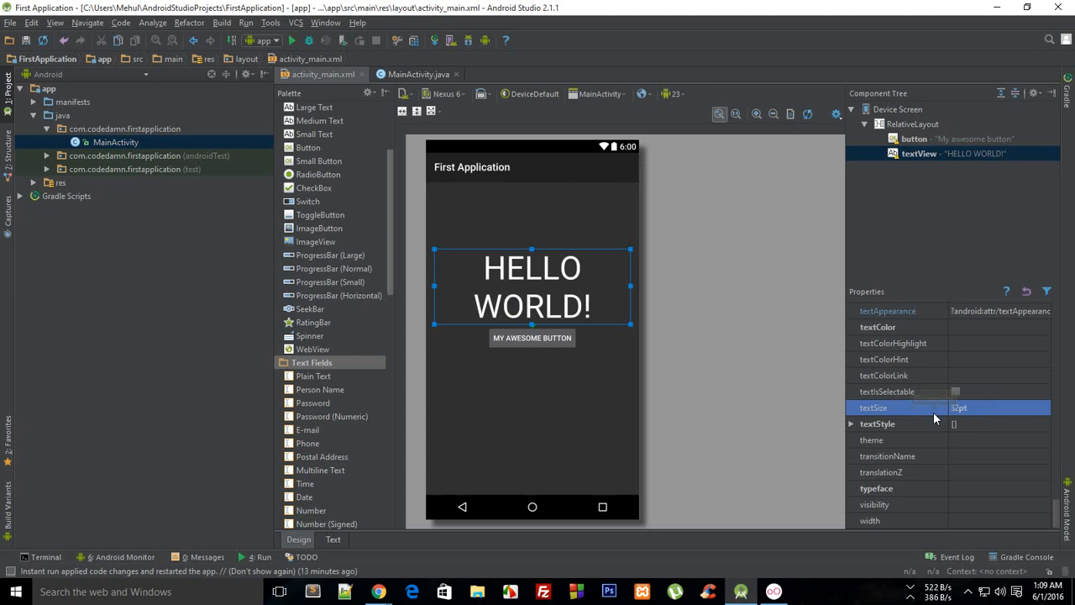
mouse_move(935, 417)
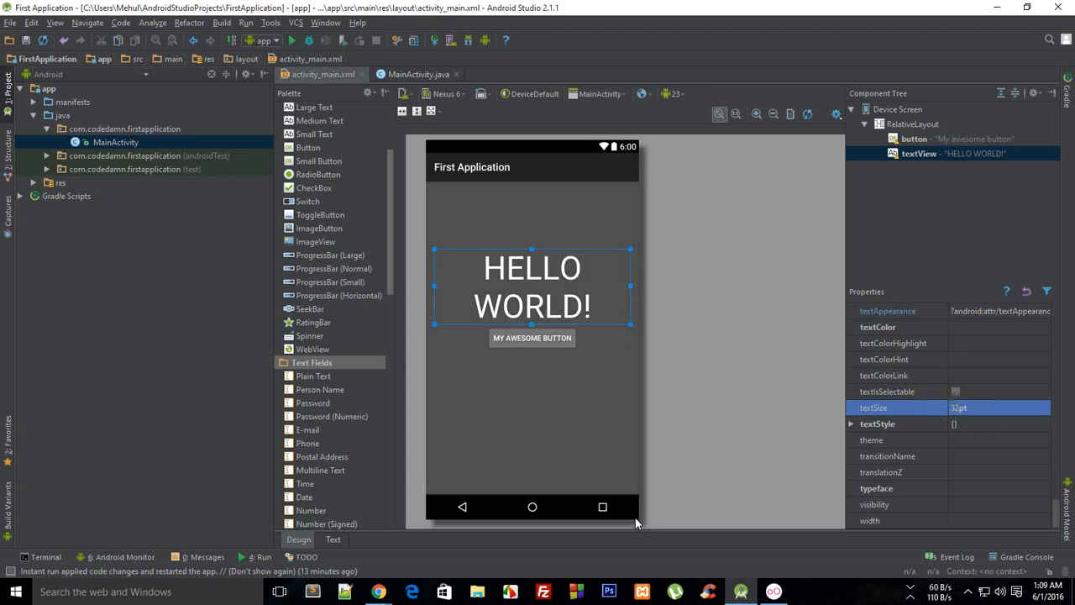
mouse_move(639, 502)
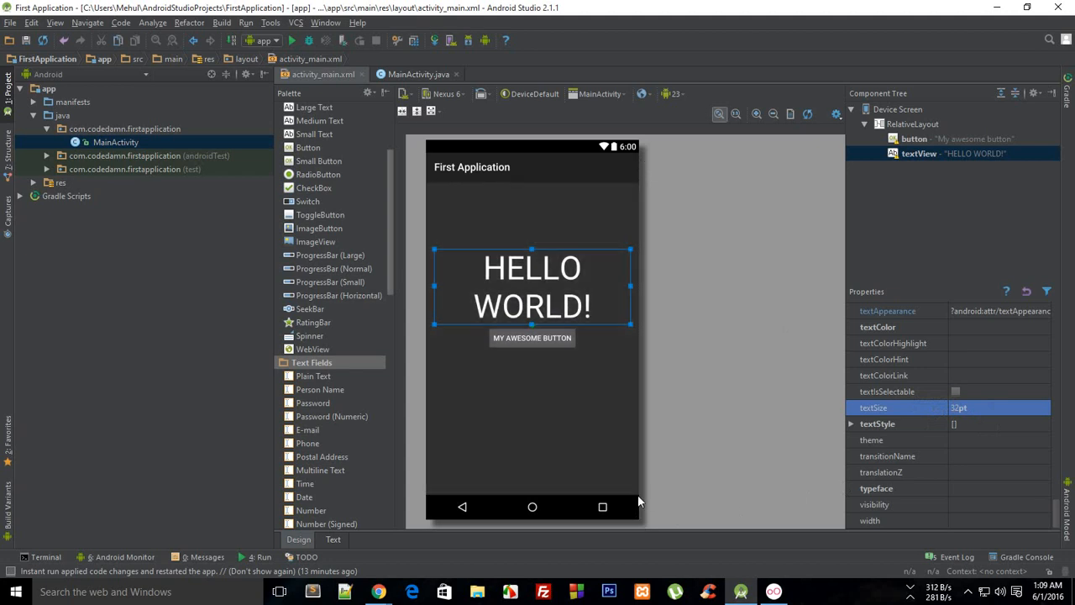
mouse_move(645, 517)
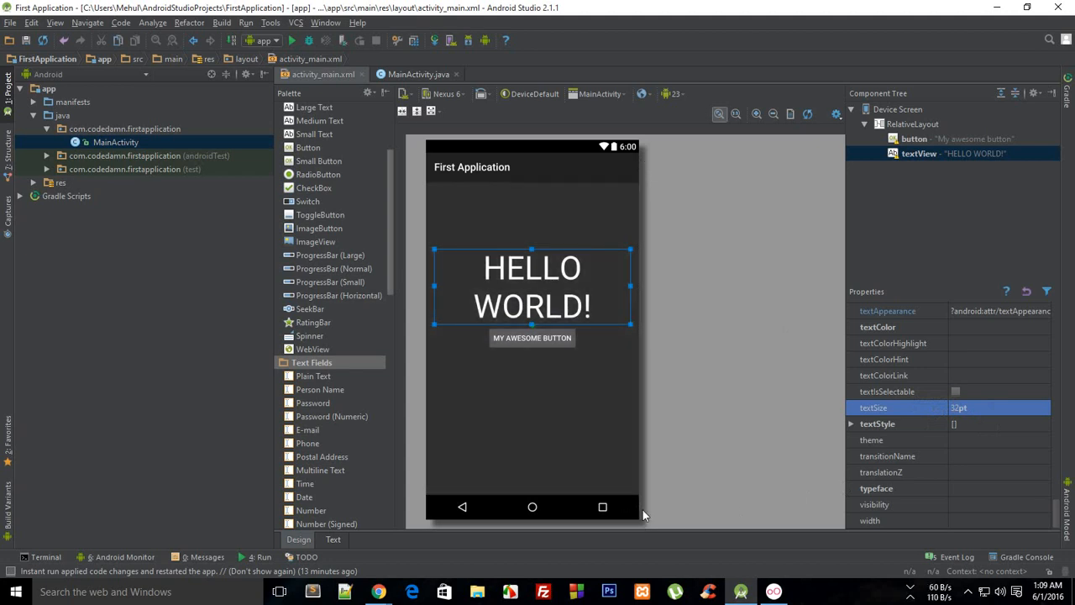
mouse_move(624, 513)
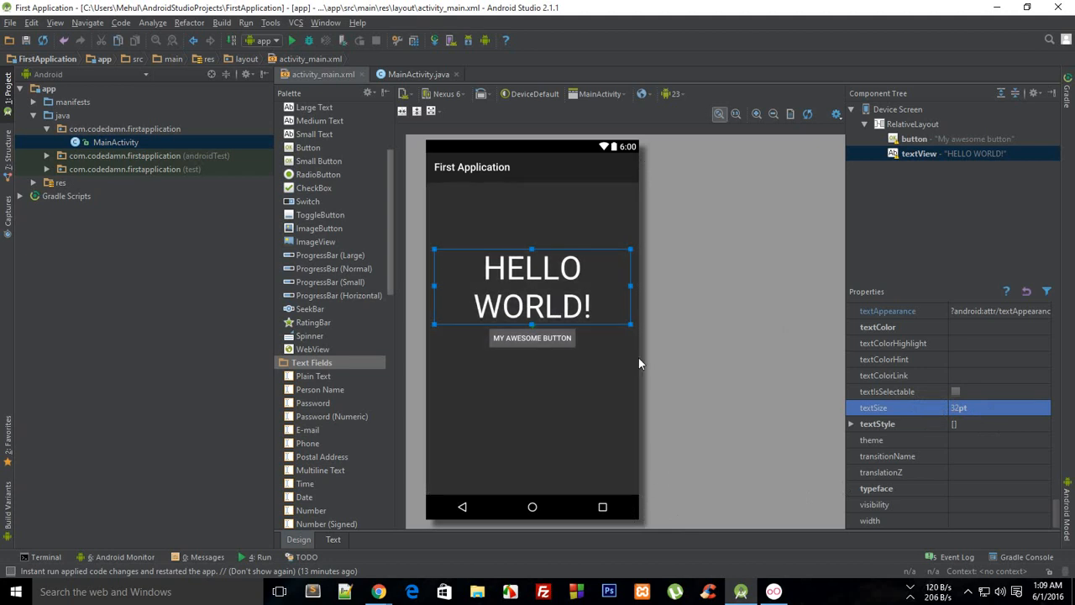
mouse_move(573, 274)
type("72")
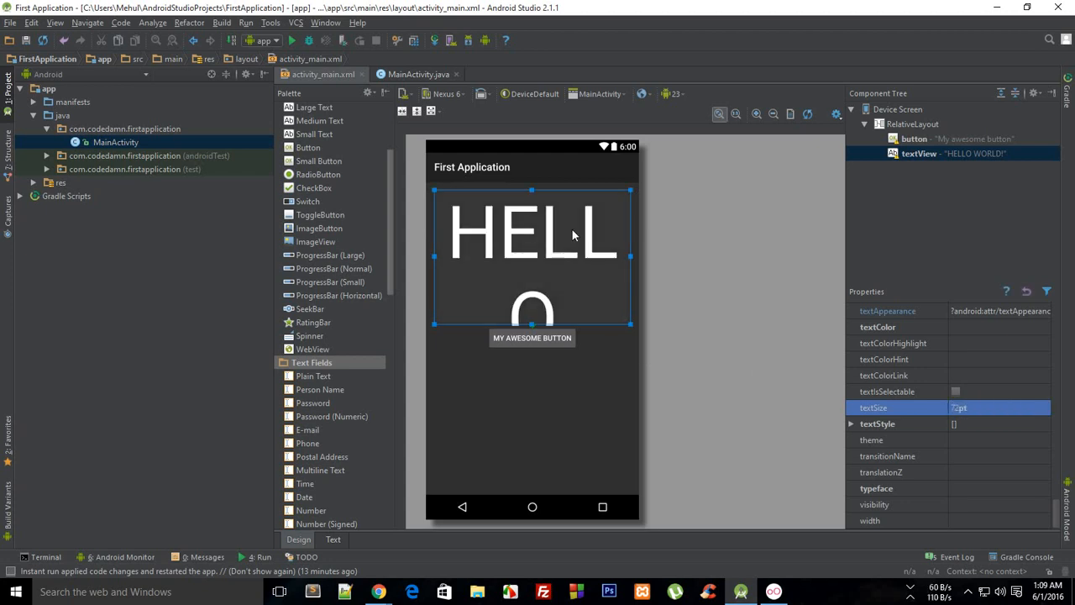
mouse_move(555, 304)
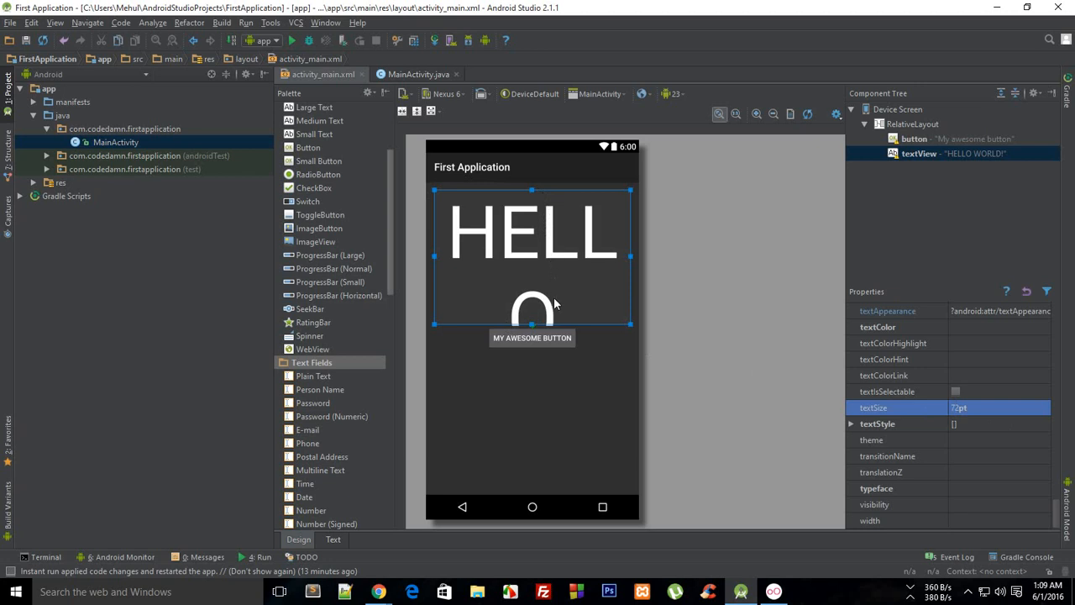
mouse_move(548, 189)
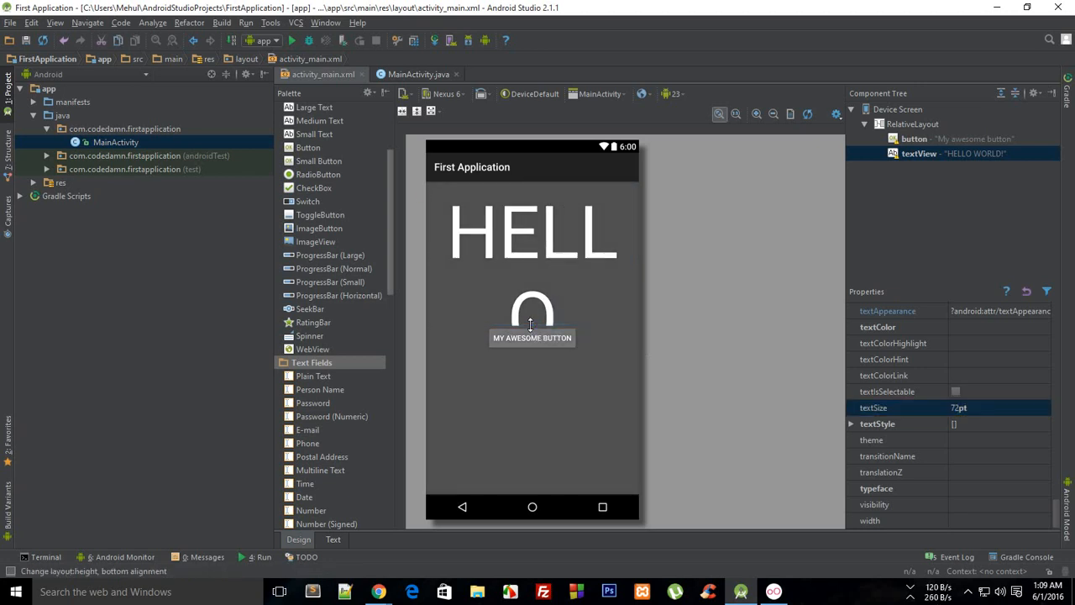
Step: Reselect the HELLO WORLD! text view and begin editing its 72pt text size
left_click(534, 231)
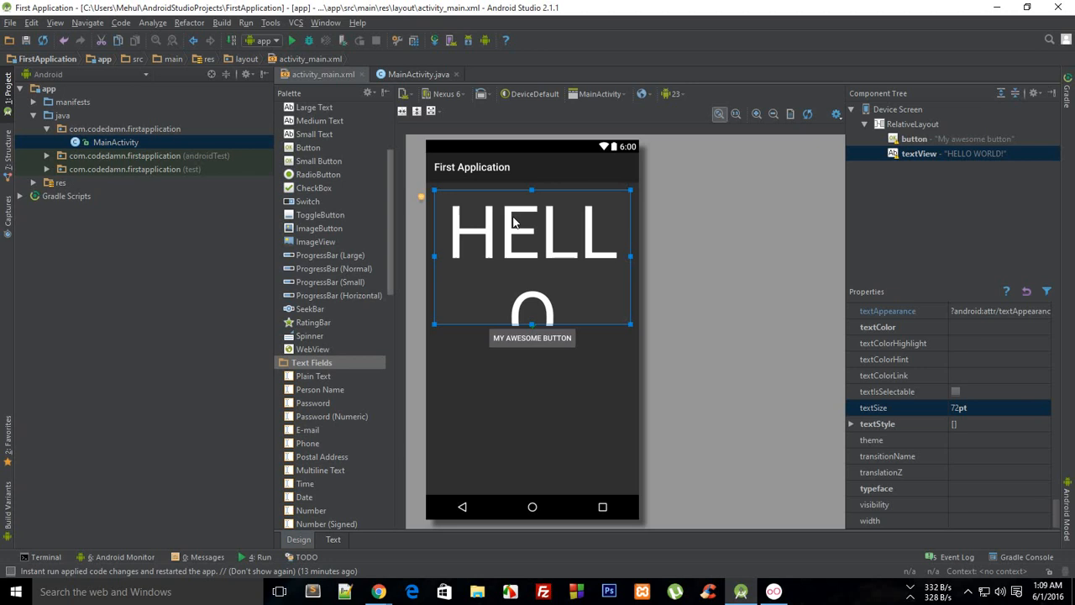
mouse_move(577, 300)
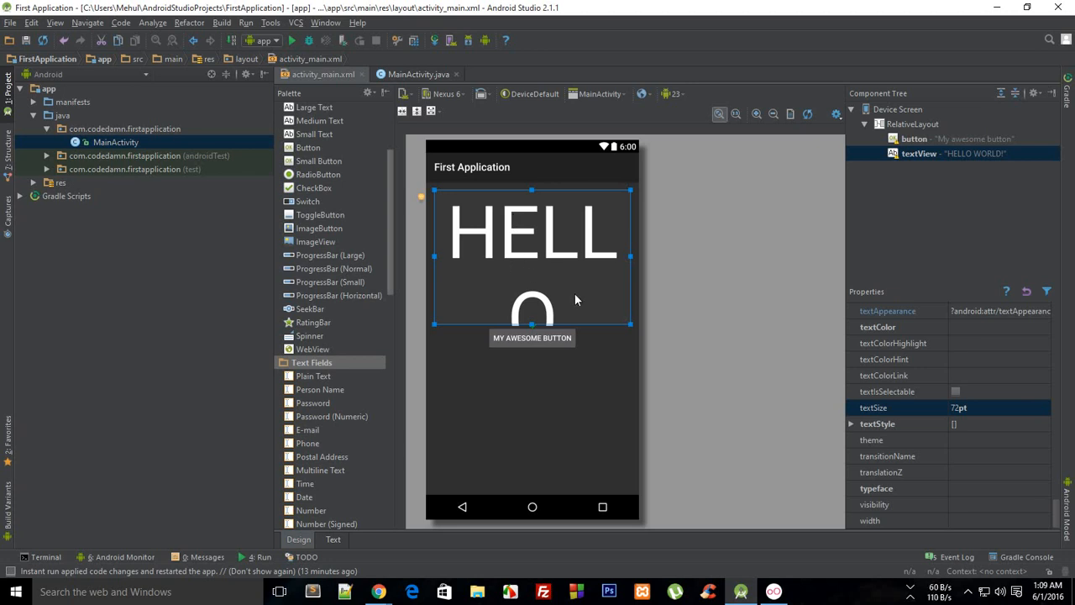
left_click(1000, 408)
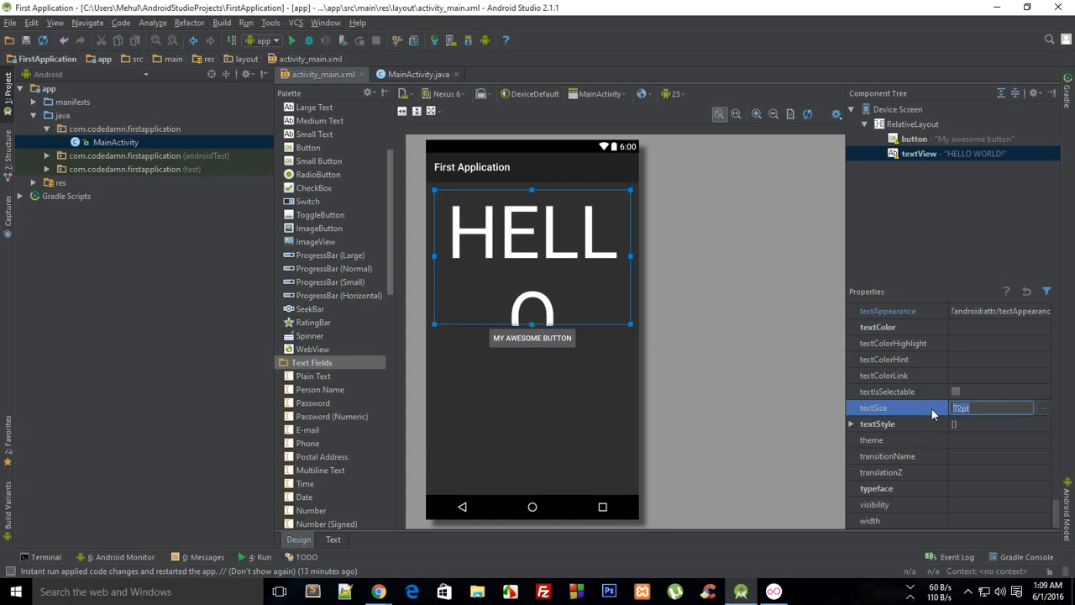
Step: Enter 32sp as the text size and confirm by clicking the empty canvas
type("32s")
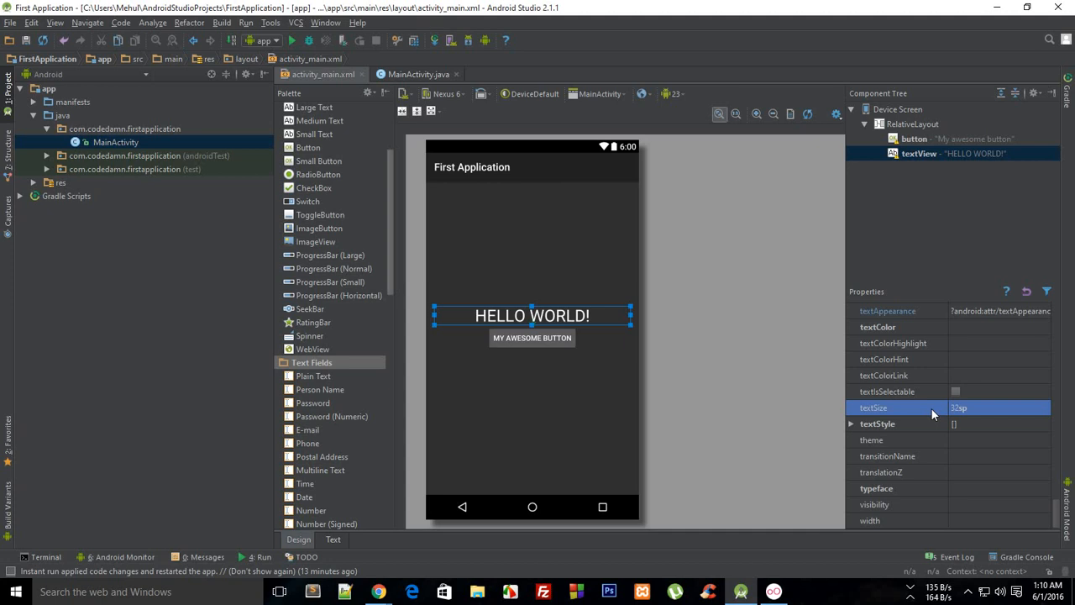
left_click(799, 369)
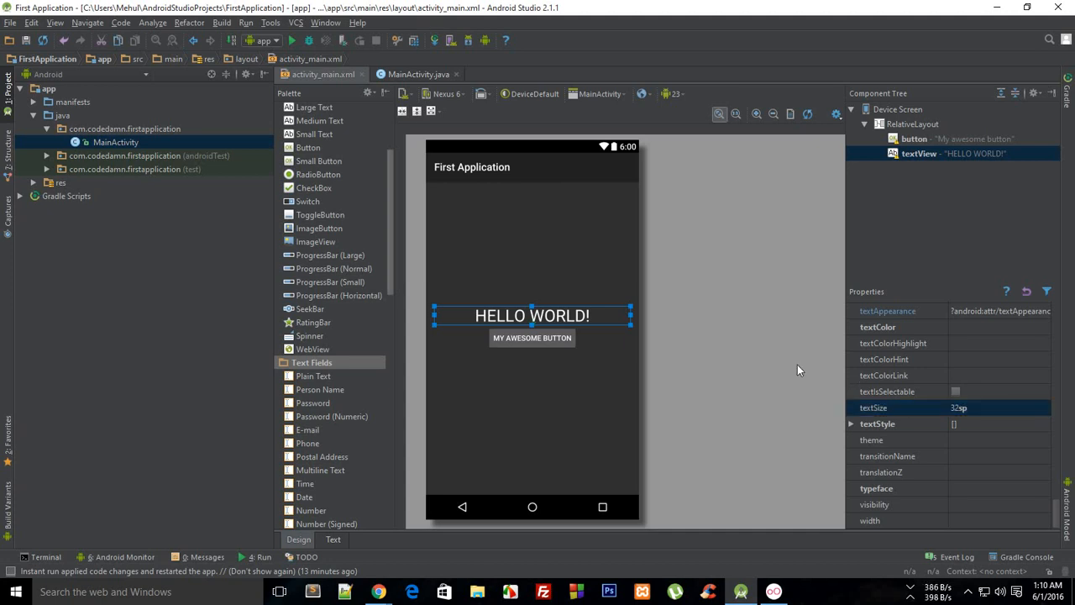